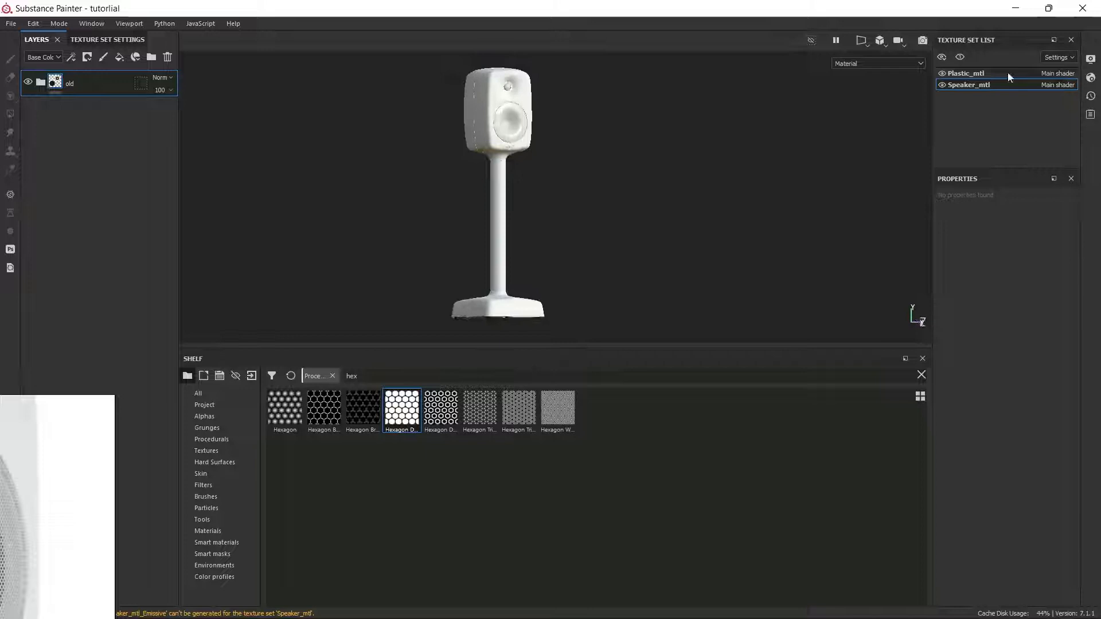
# Step: Open the display settings and view the pbr-metal-rough-with-alpha-blending shader settings
pyautogui.click(1091, 59)
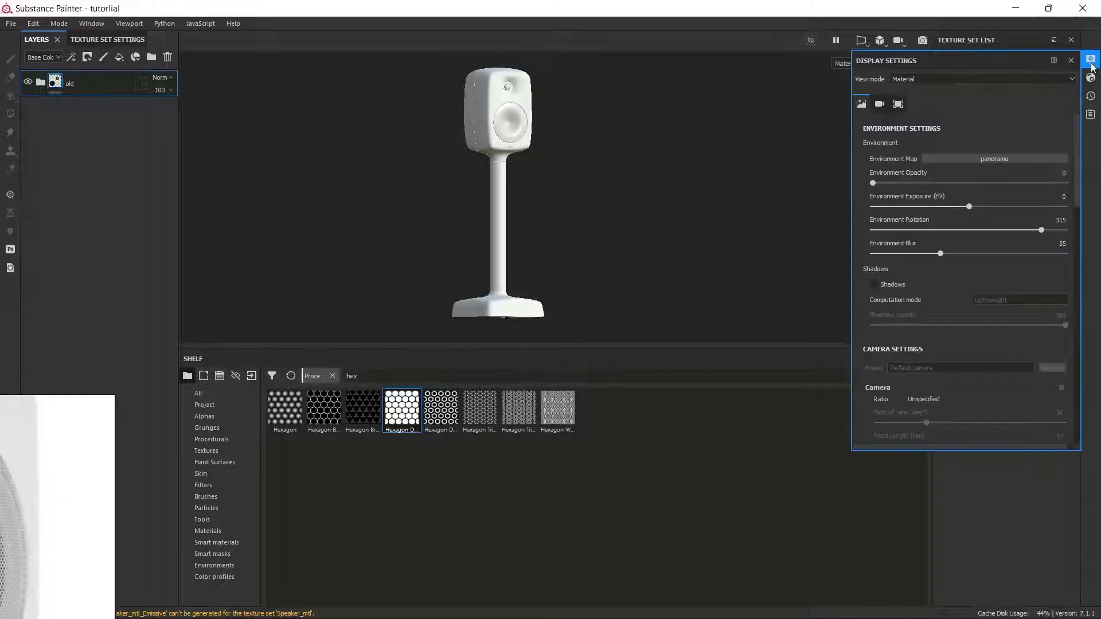
pyautogui.click(1091, 77)
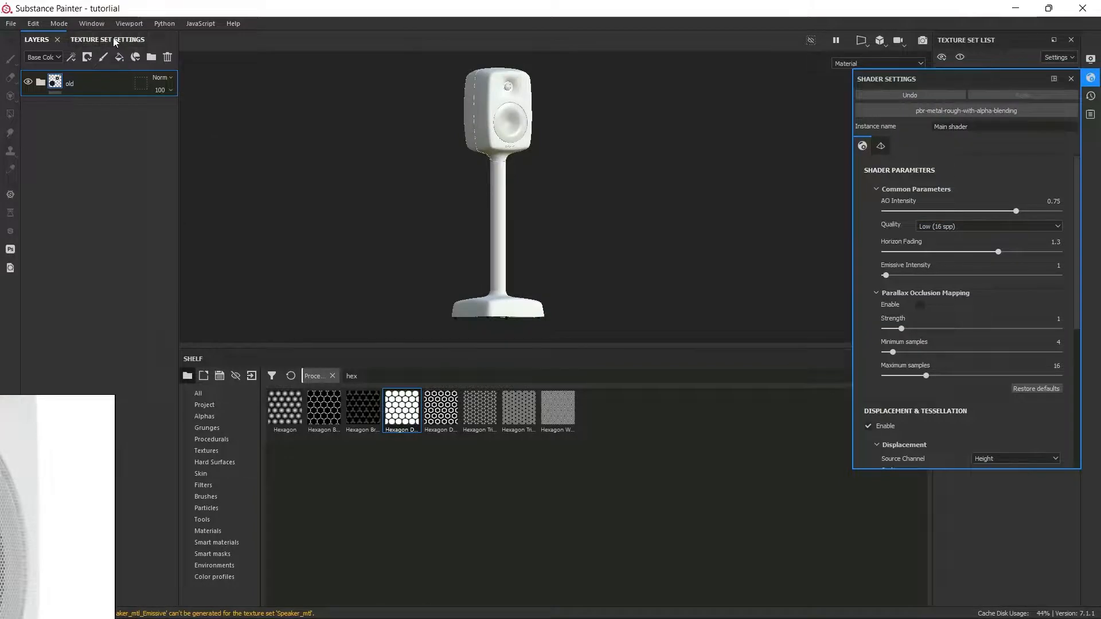
# Step: Add an Opacity channel to the Speaker_mtl texture set
pyautogui.click(97, 39)
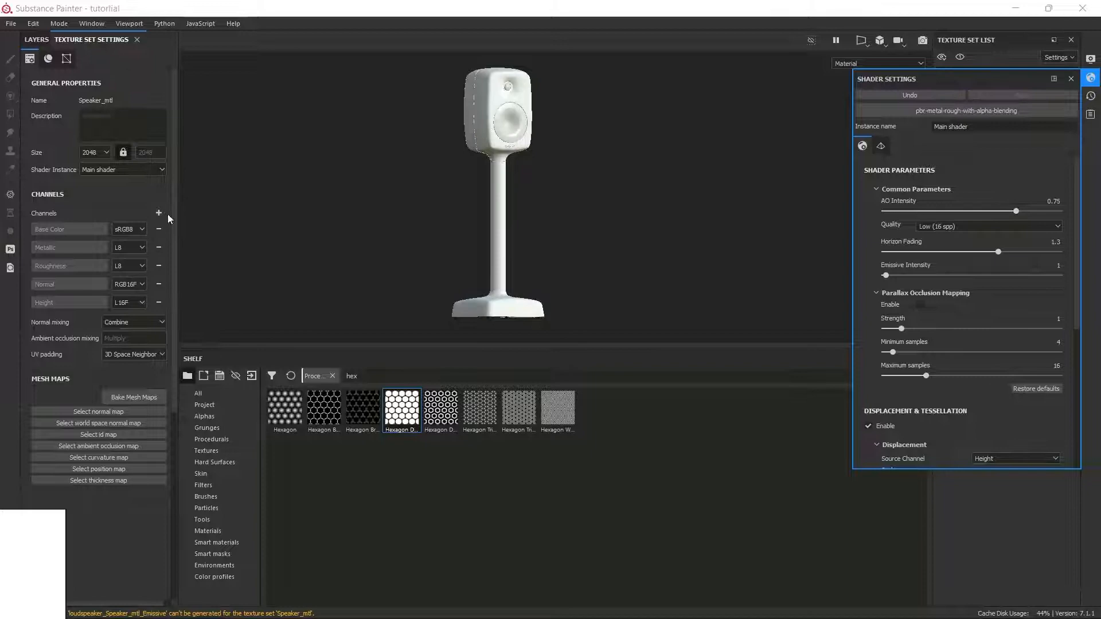
pyautogui.click(159, 213)
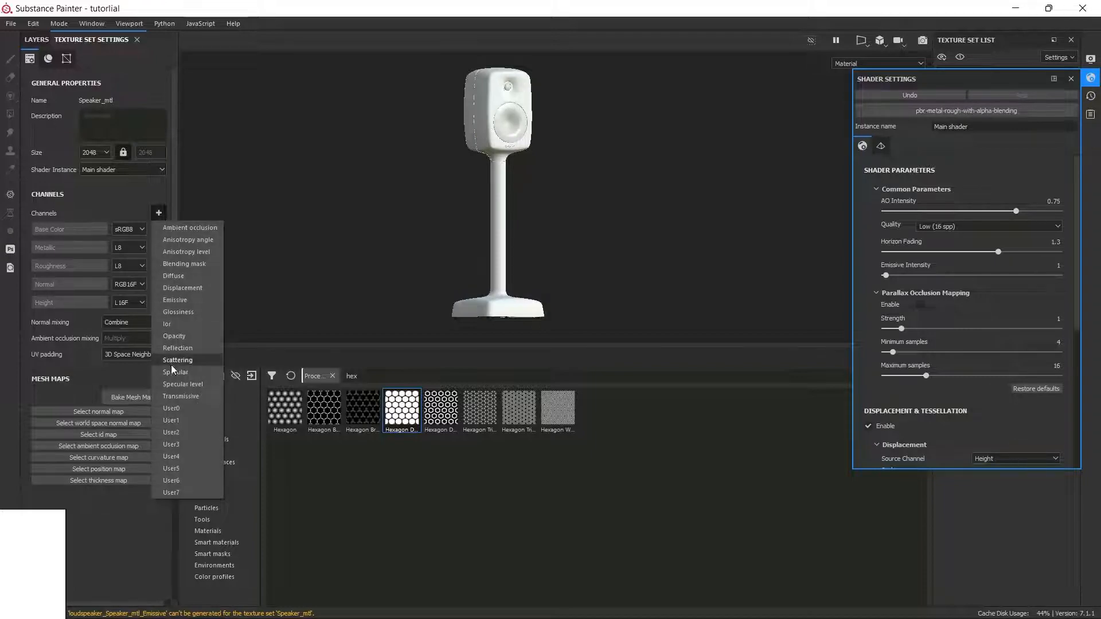
pyautogui.click(174, 335)
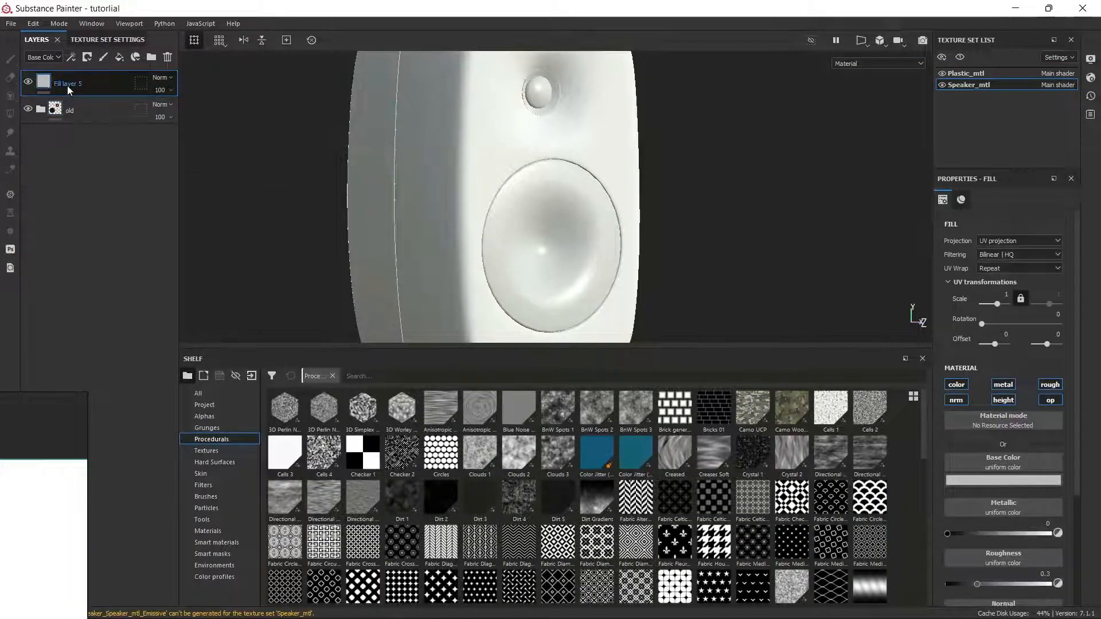
# Step: Make Fill layer 5 red, mask it to the cone and tweeter, and search 'hex' in the Shelf
pyautogui.click(1002, 481)
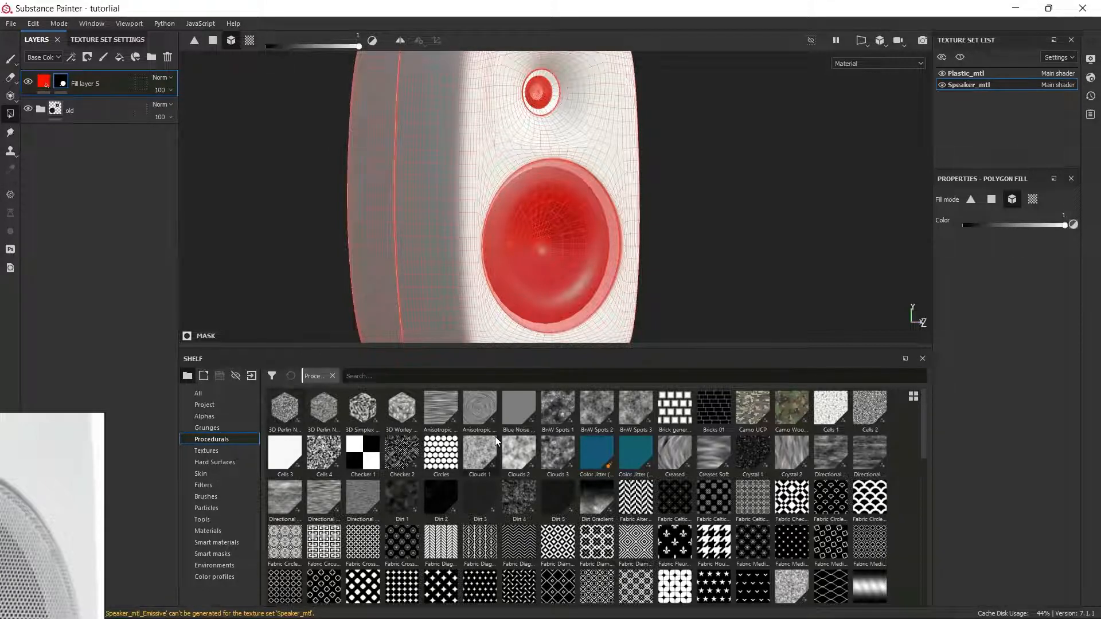
pyautogui.write('hex')
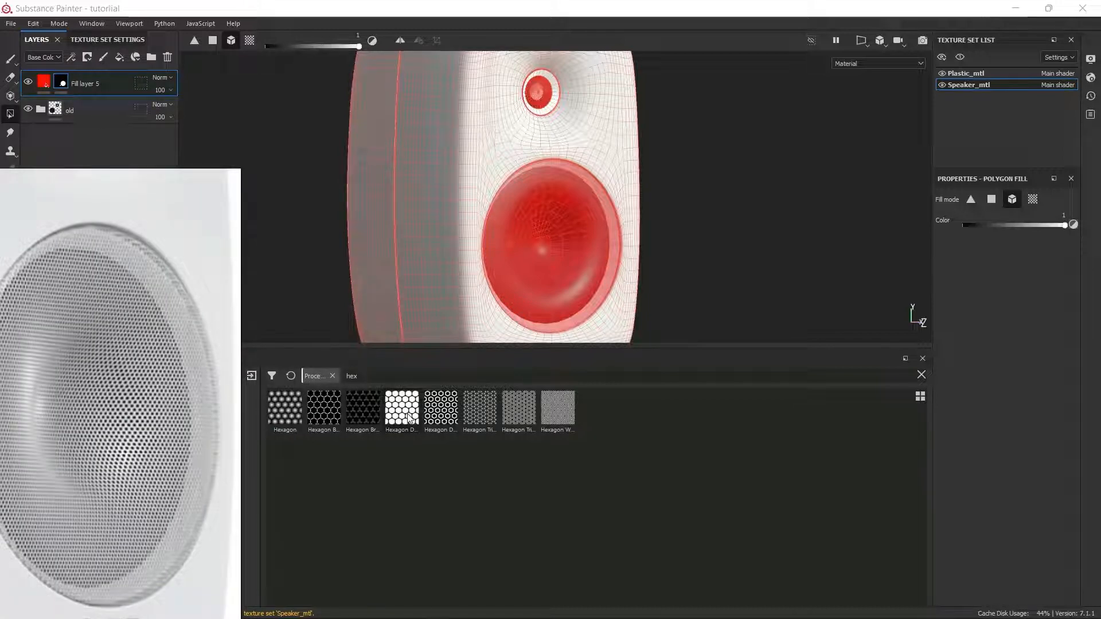
# Step: Use the Hexagon Dots procedural as Fill layer 5's opacity pattern
pyautogui.click(28, 82)
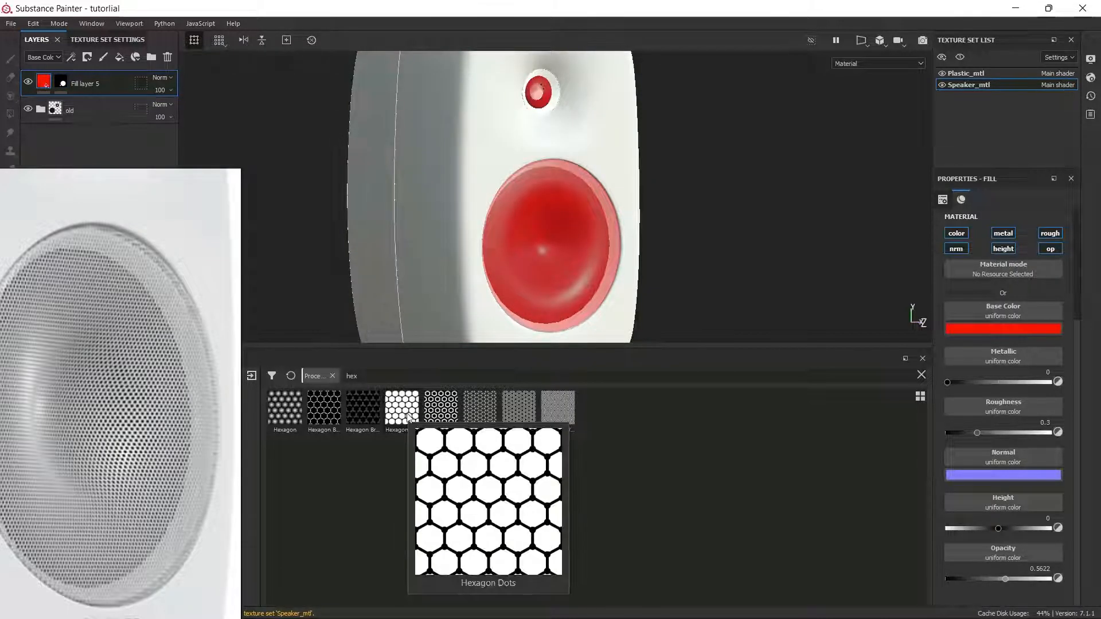
pyautogui.doubleClick(400, 407)
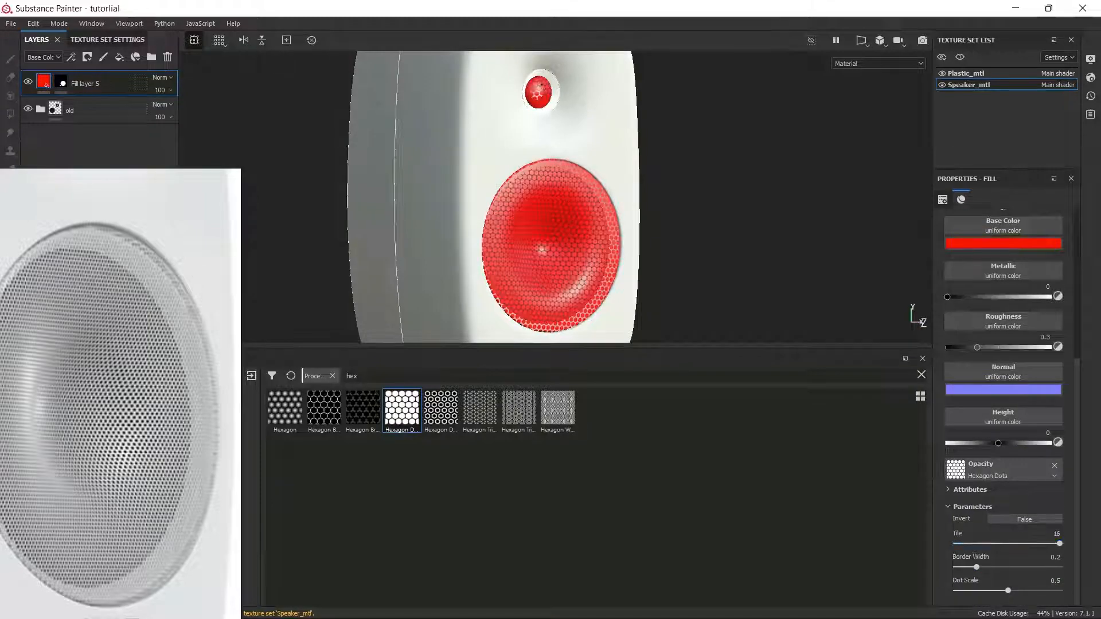
pyautogui.scroll(3)
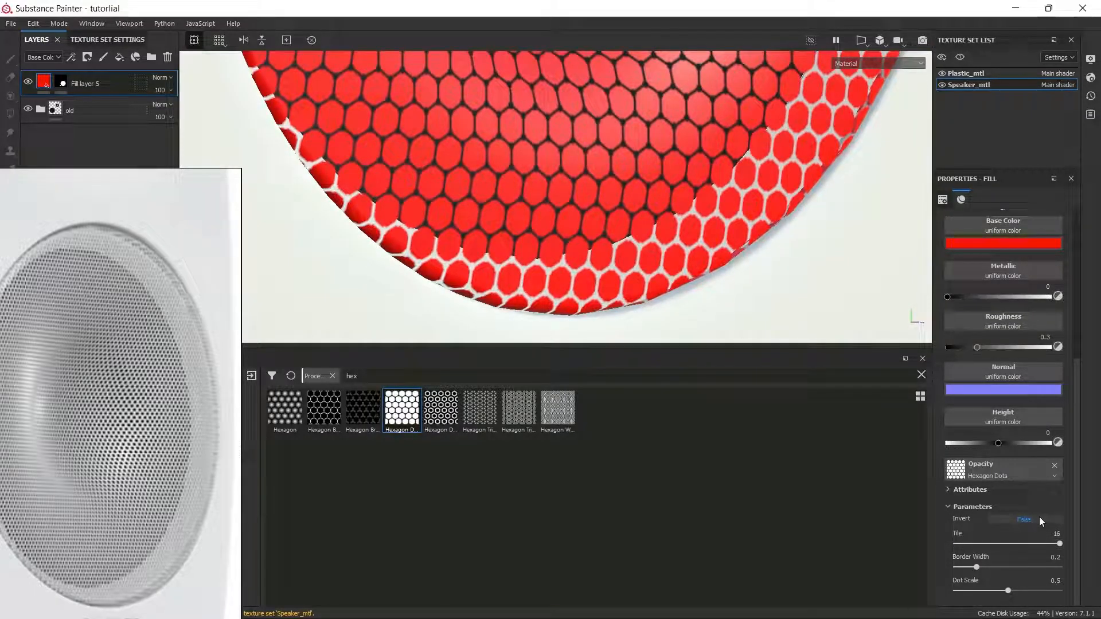
# Step: Invert the Hexagon Dots pattern and raise the fill's UV scale to 2.1
pyautogui.click(1022, 520)
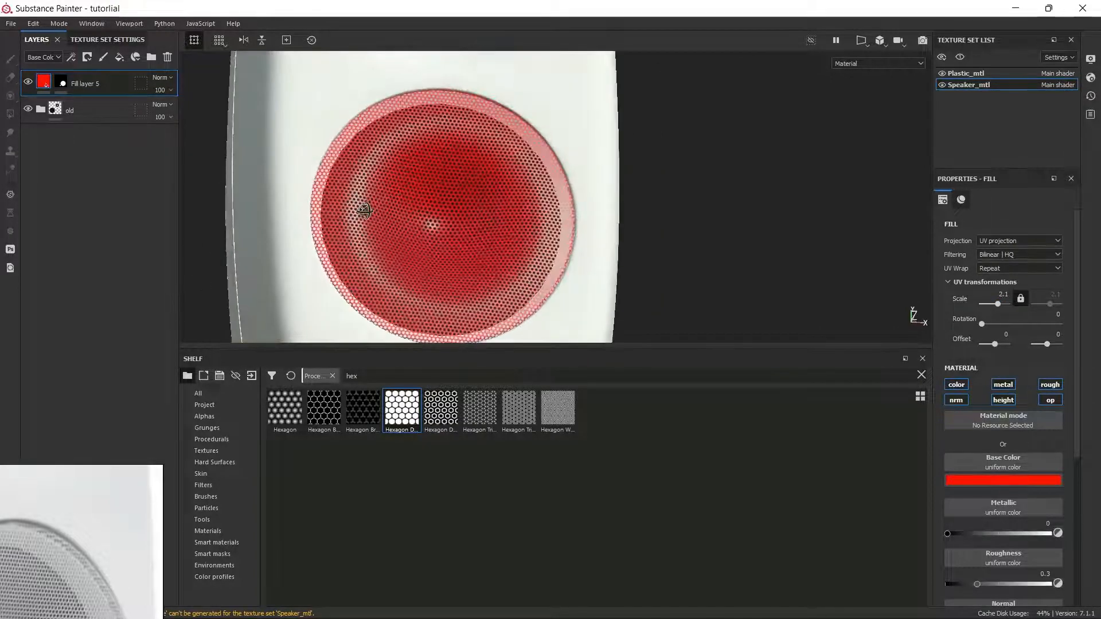
# Step: Make the grille layer white, then show the Export Textures output templates
pyautogui.click(1001, 480)
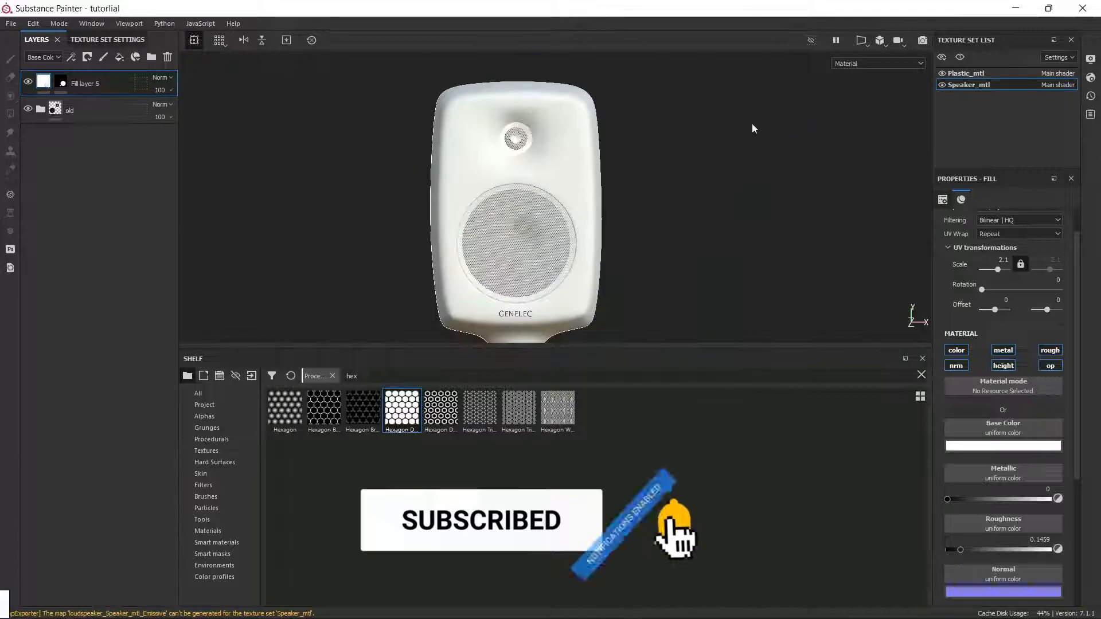
pyautogui.click(10, 23)
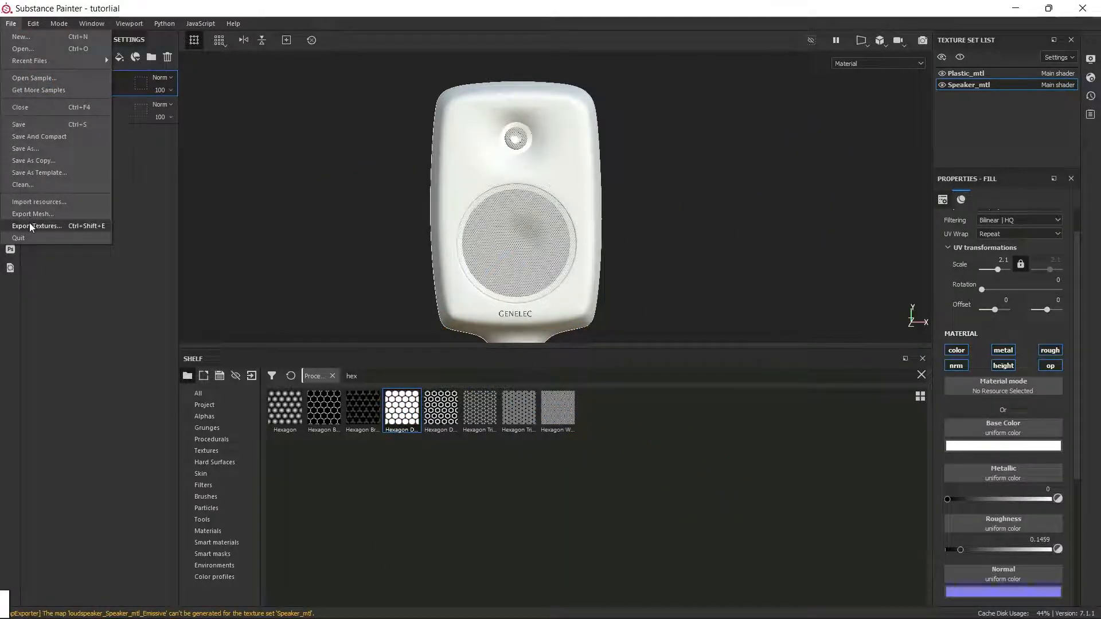
pyautogui.click(36, 226)
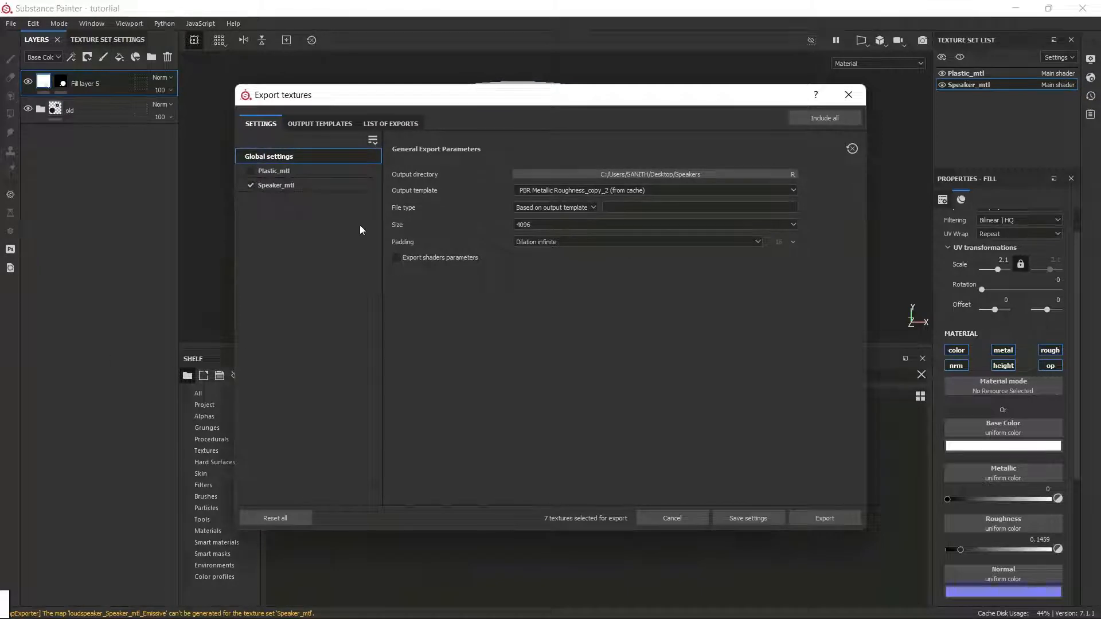
pyautogui.click(319, 124)
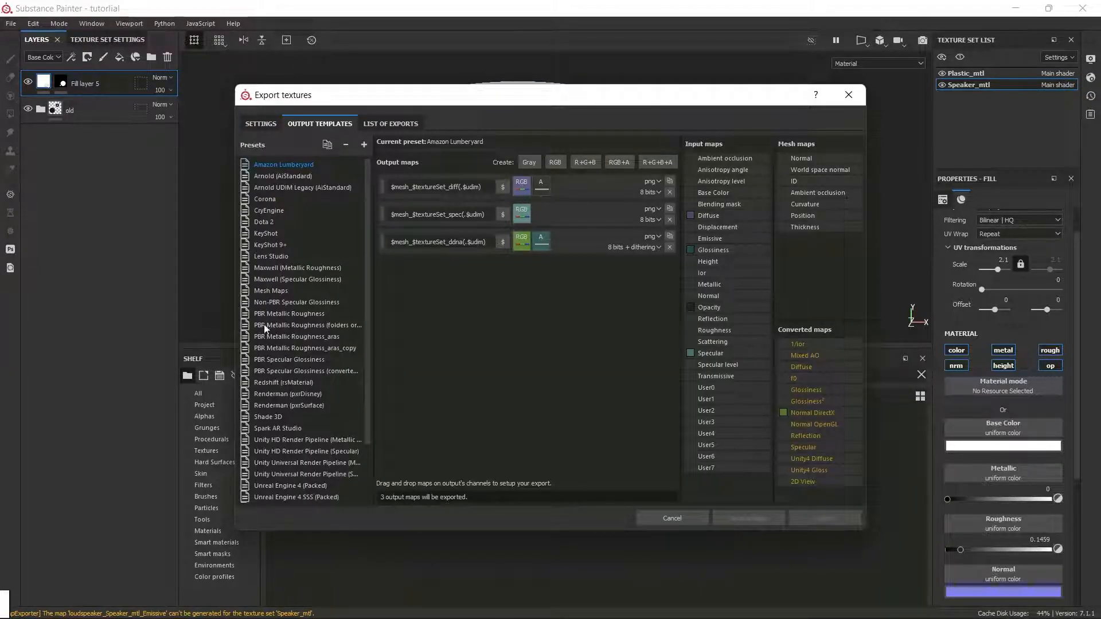
# Step: Duplicate the PBR Metallic Roughness template and add a grayscale Opacity output map
pyautogui.click(288, 313)
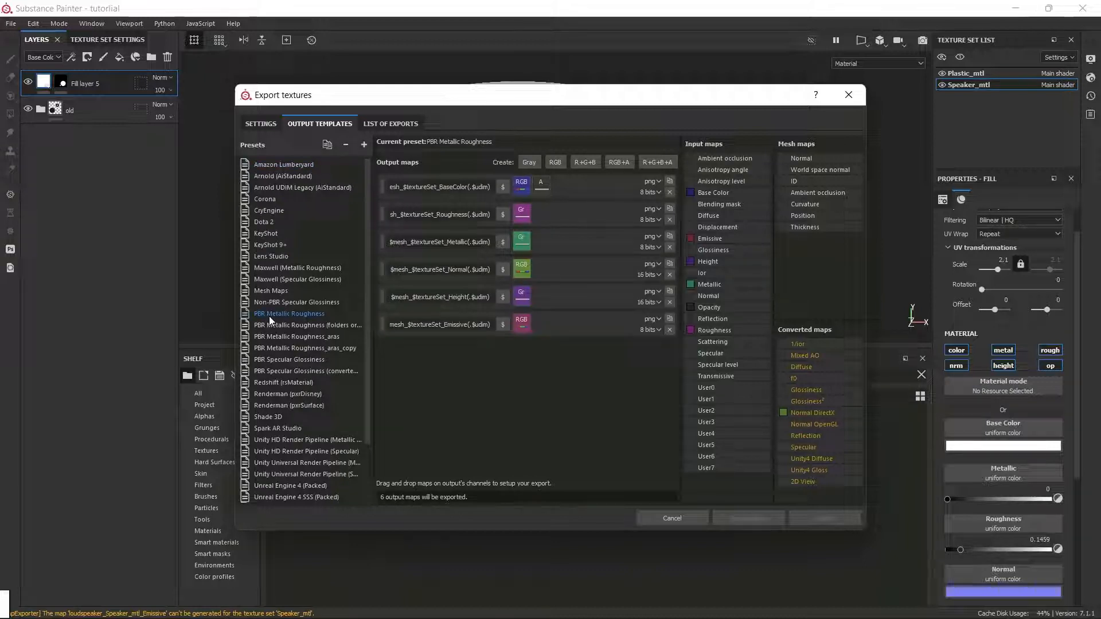
pyautogui.rightClick(288, 313)
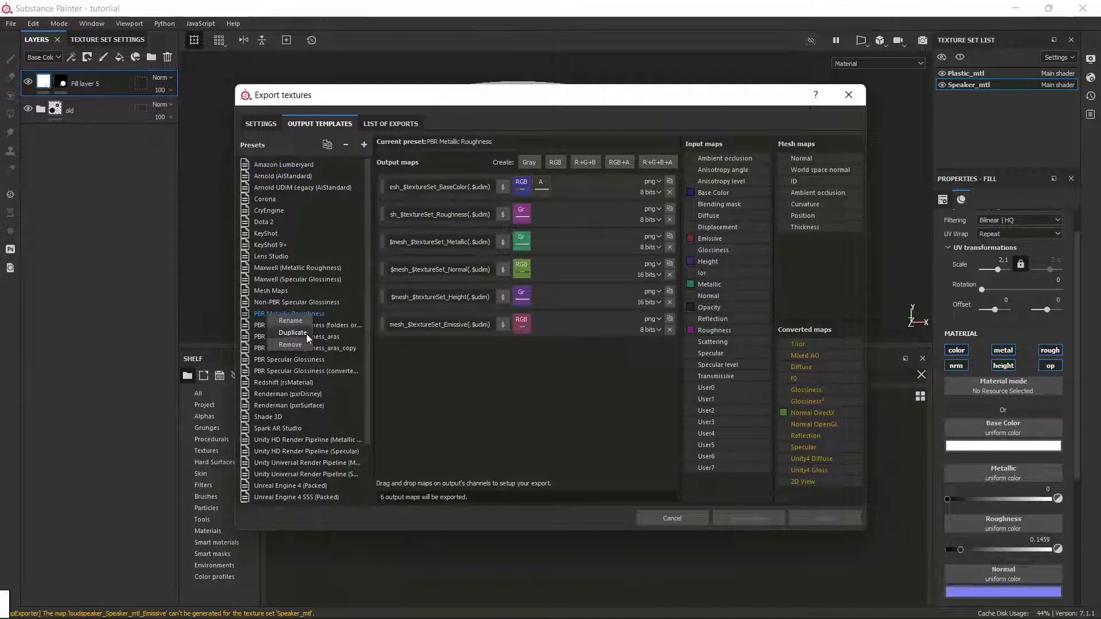
pyautogui.click(293, 332)
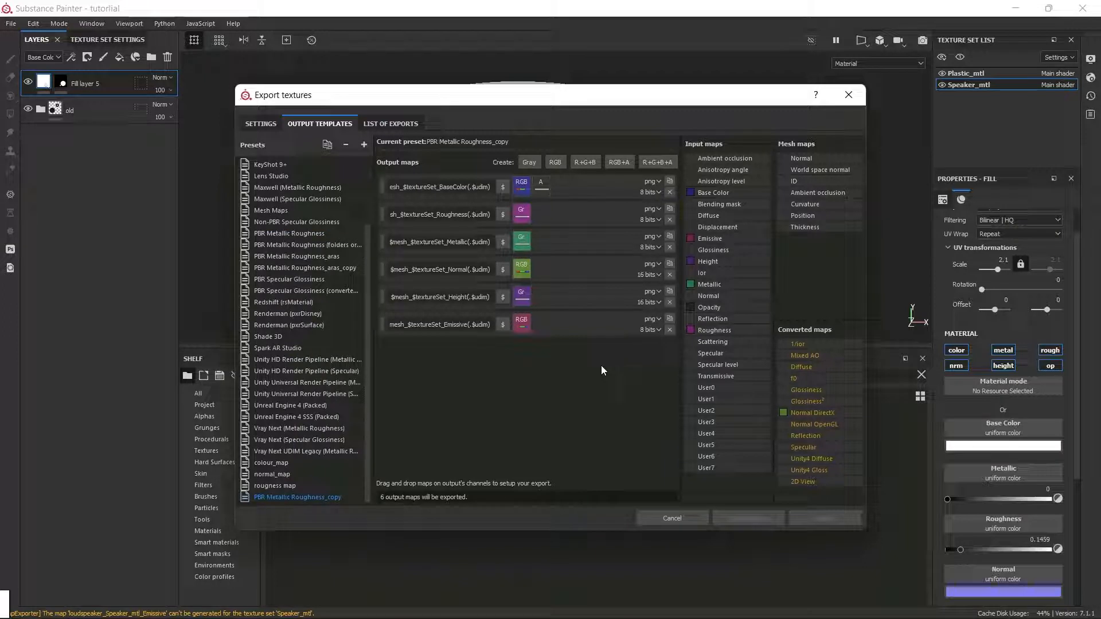
pyautogui.moveTo(585, 217)
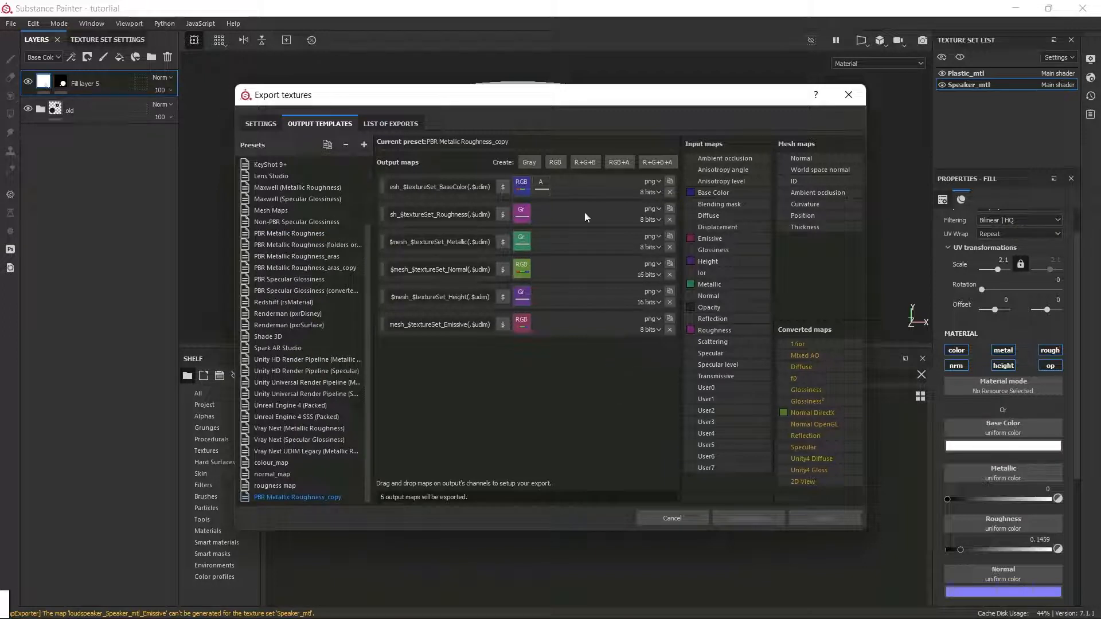
pyautogui.click(528, 162)
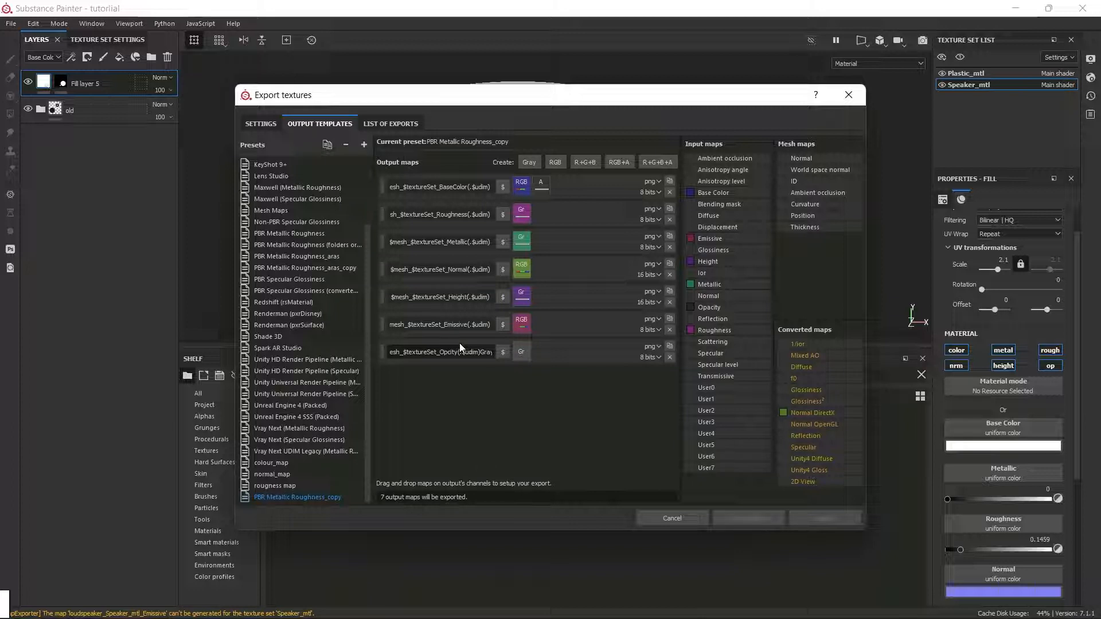
pyautogui.moveTo(537, 463)
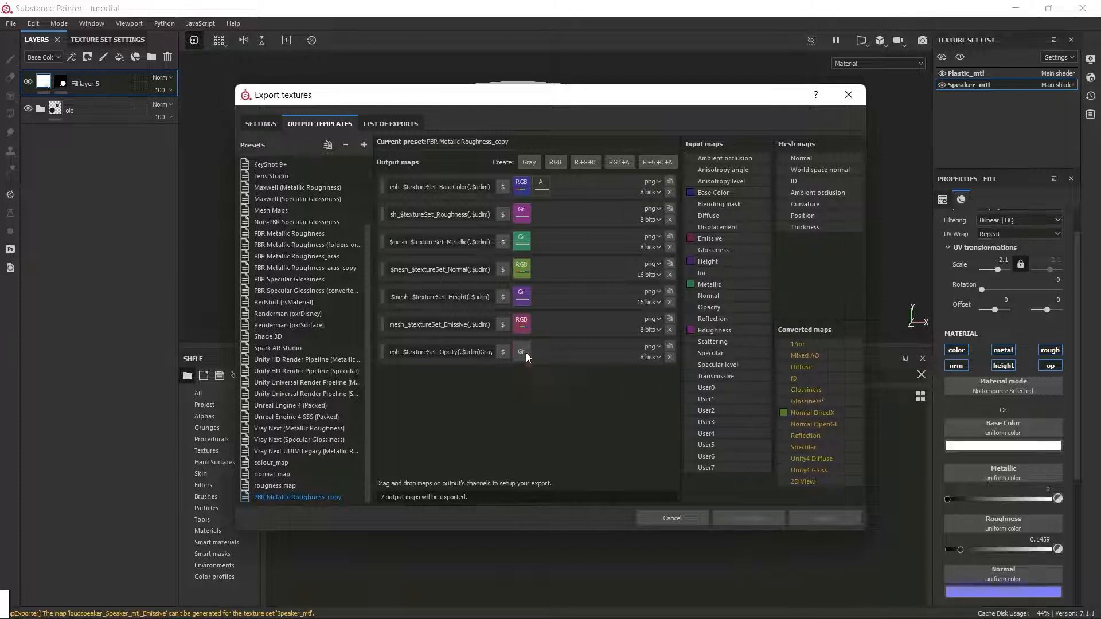
pyautogui.click(260, 124)
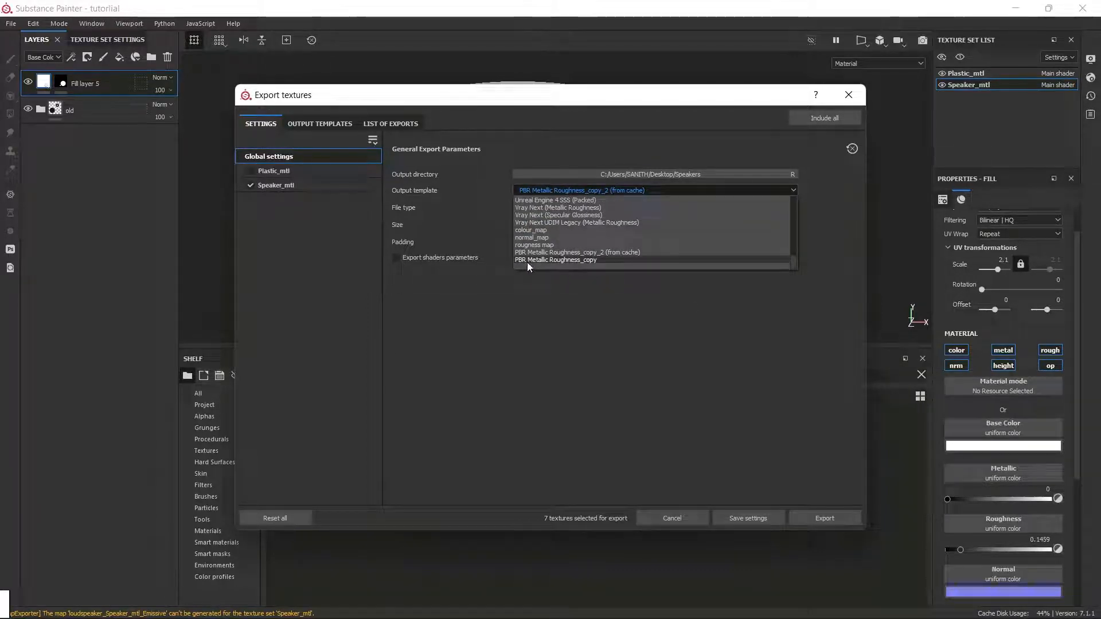
# Step: Export with the PBR Metallic Roughness_copy template into the Desktop Speakers folder
pyautogui.click(555, 260)
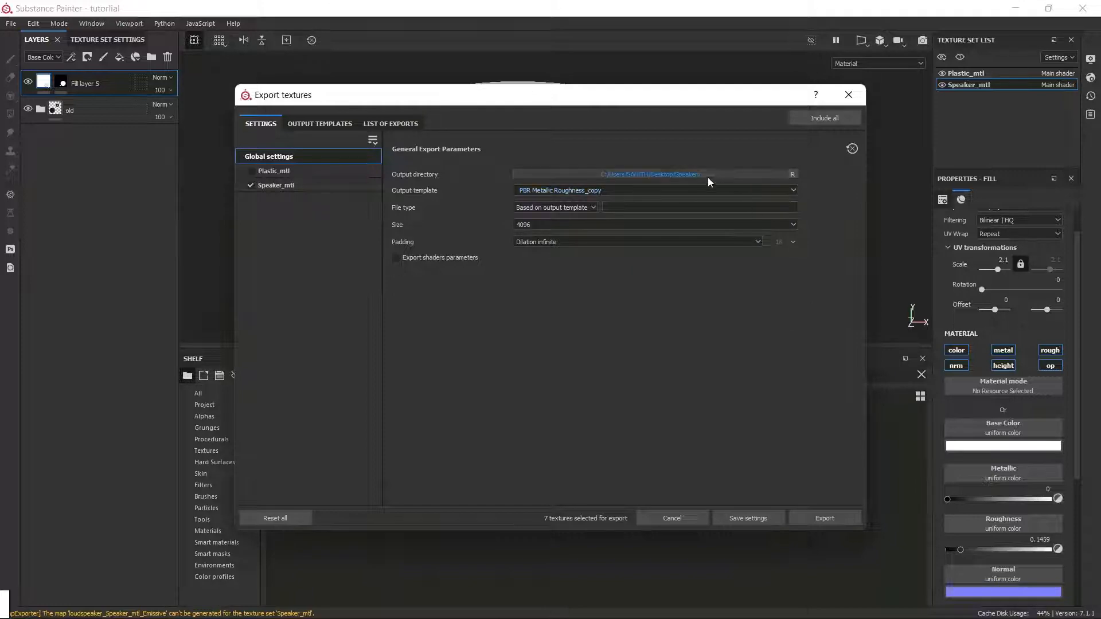
pyautogui.click(792, 174)
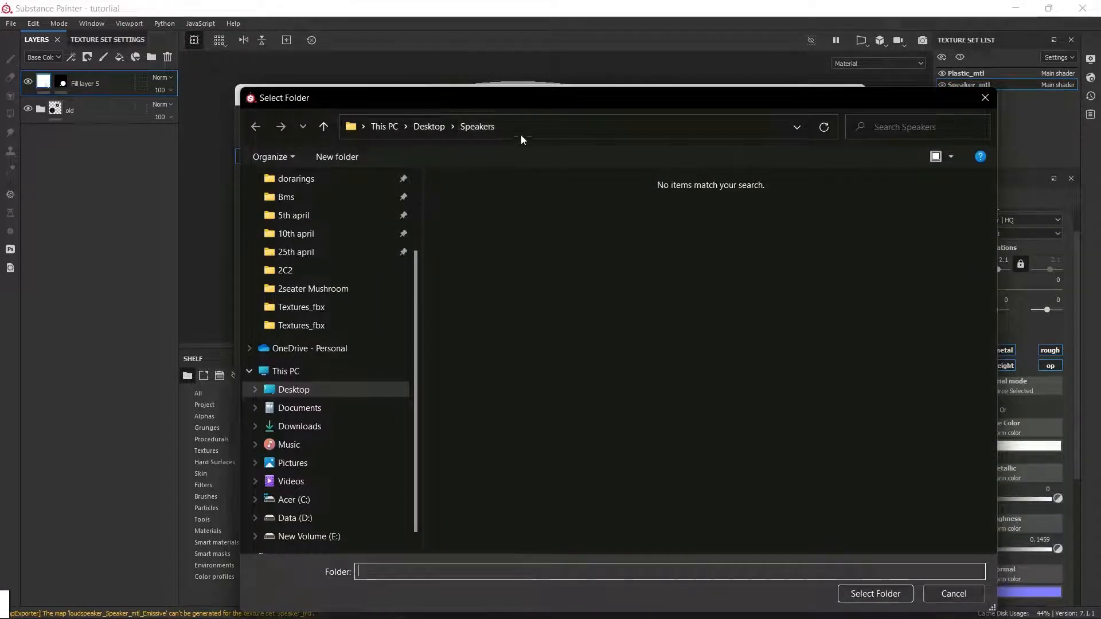
pyautogui.click(874, 593)
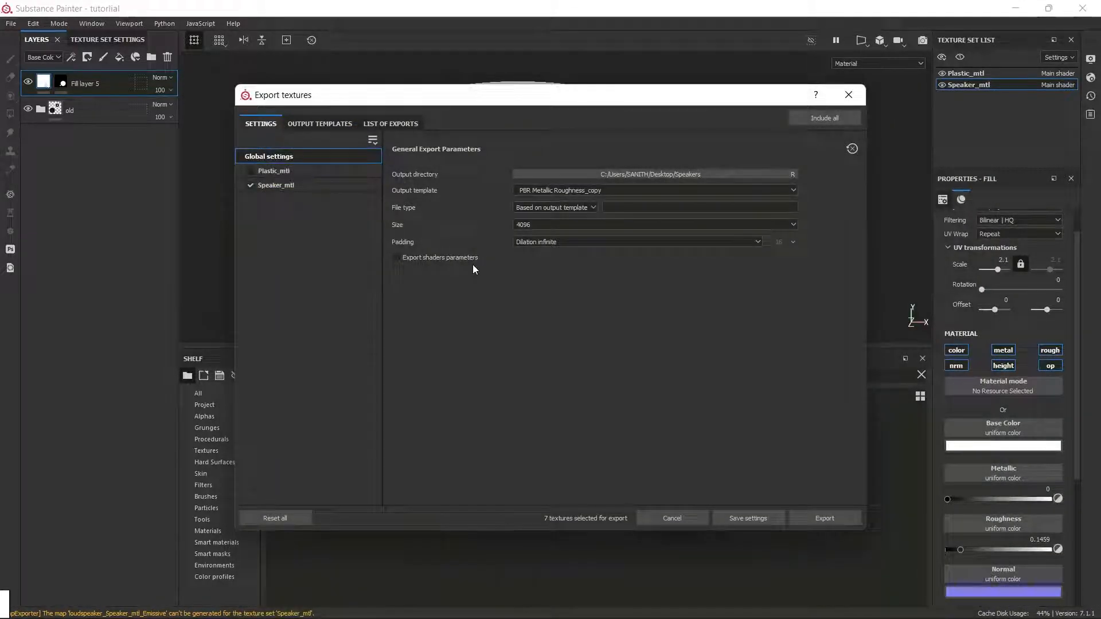
pyautogui.moveTo(522, 225)
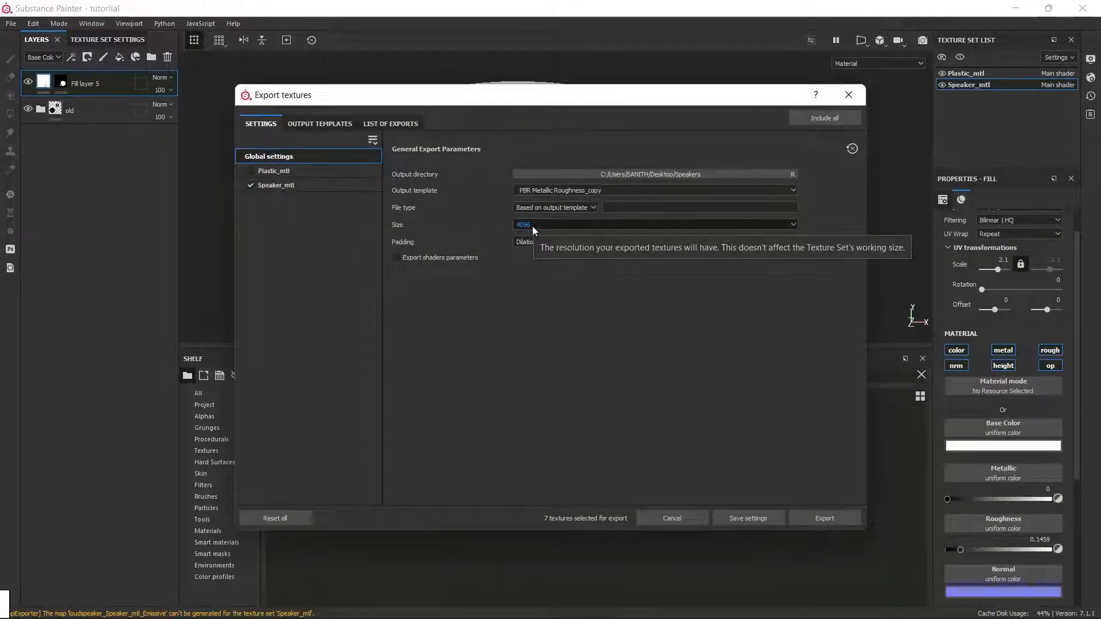
pyautogui.moveTo(823, 518)
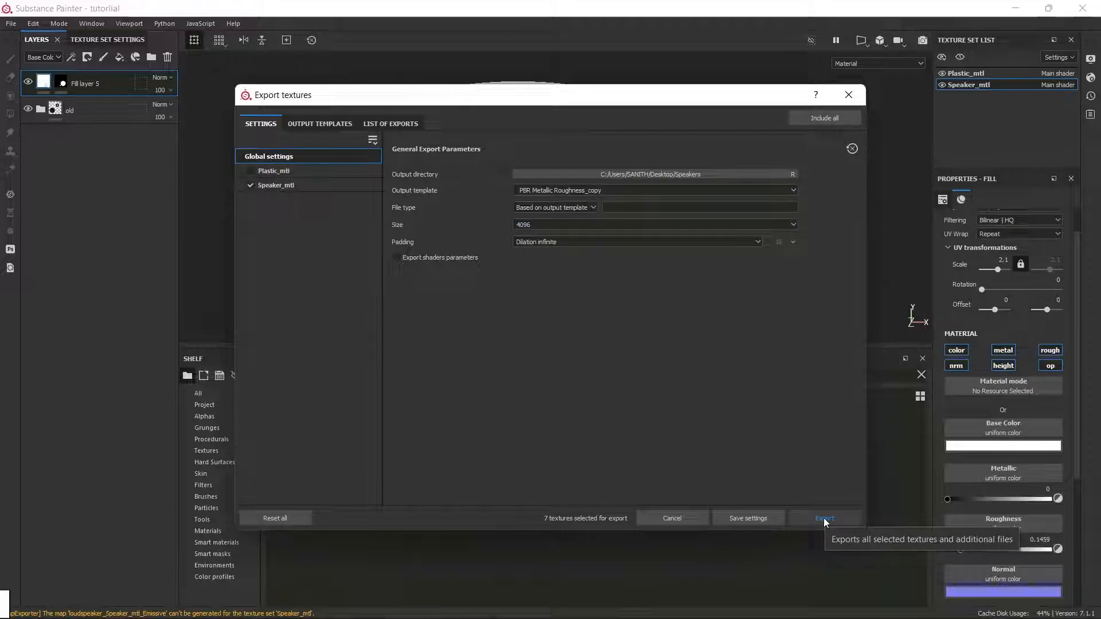